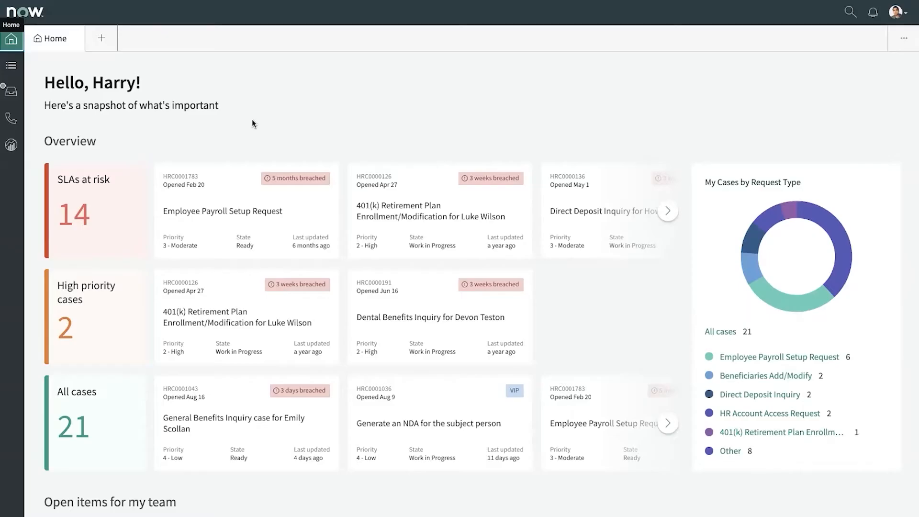
pyautogui.moveTo(254, 118)
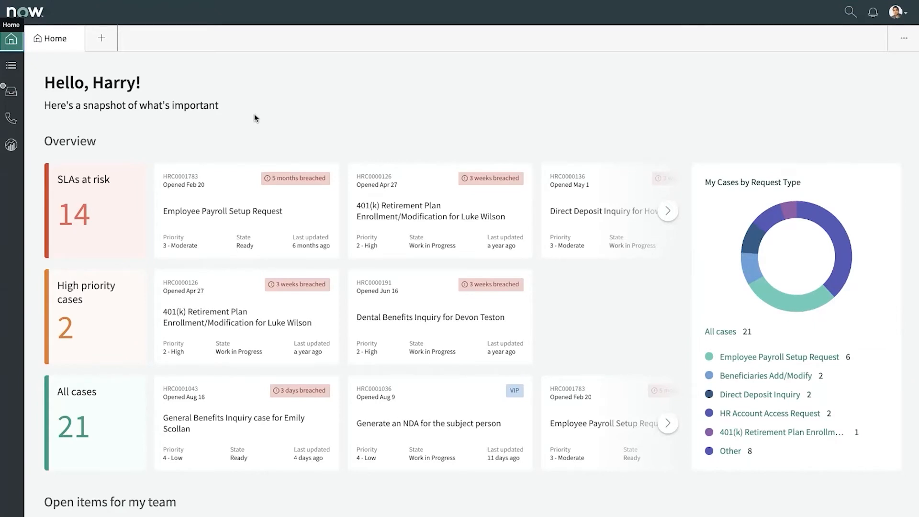
pyautogui.moveTo(157, 140)
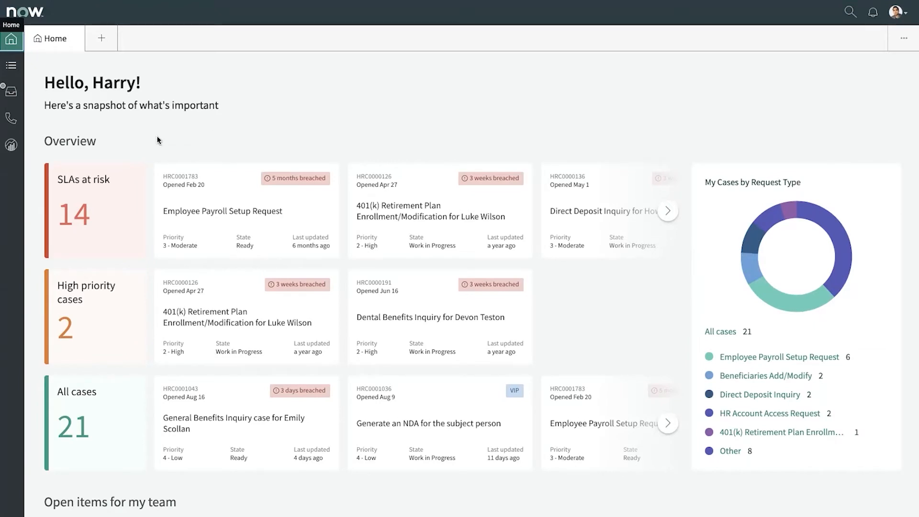
pyautogui.moveTo(491, 228)
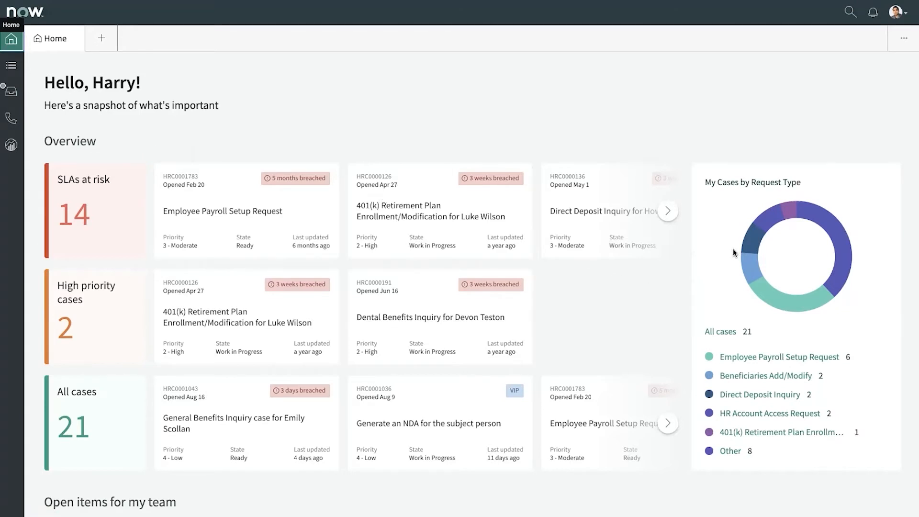
pyautogui.scroll(-3)
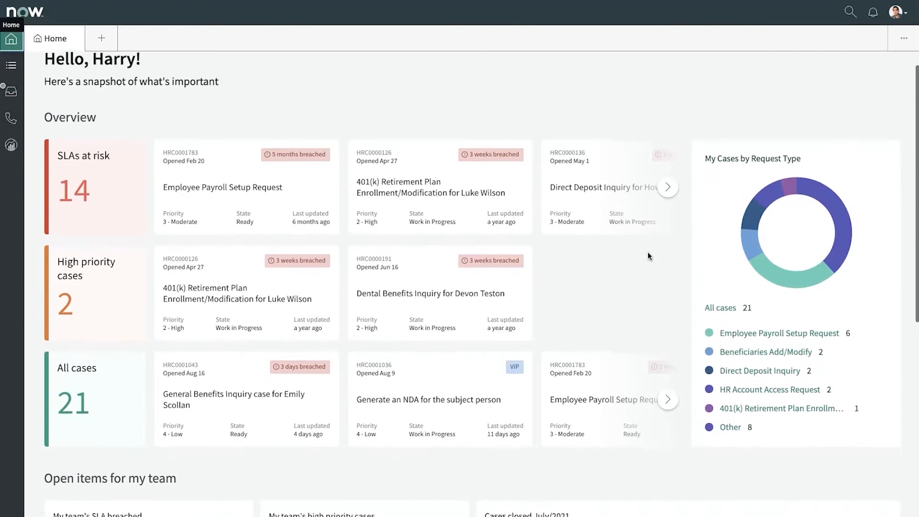
pyautogui.scroll(-3)
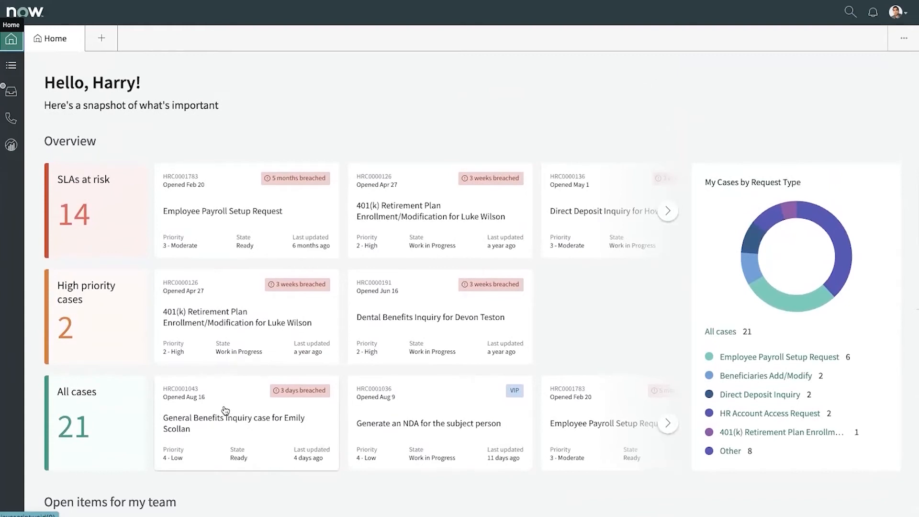
pyautogui.click(233, 417)
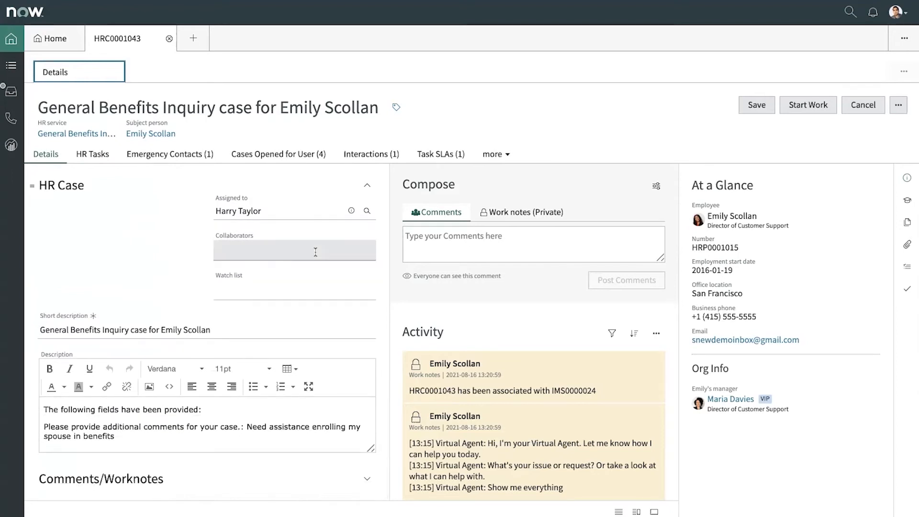
pyautogui.scroll(-3)
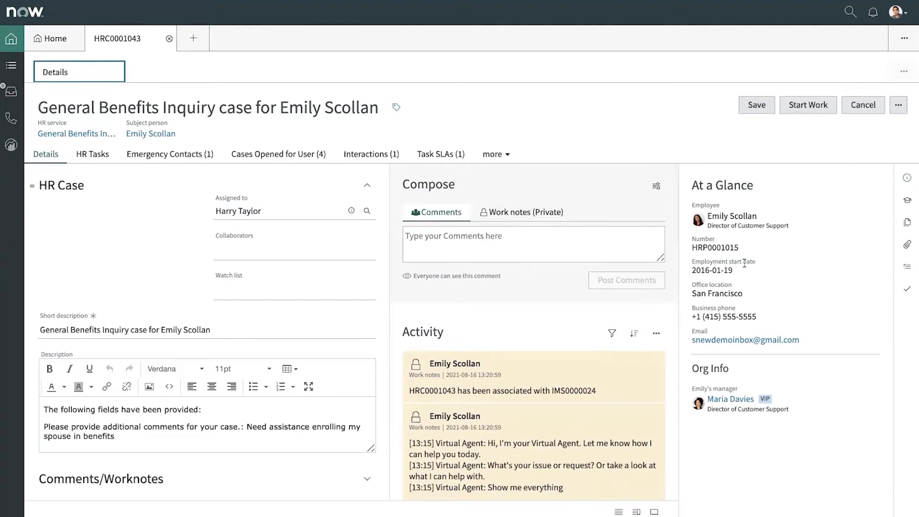
pyautogui.moveTo(752, 272)
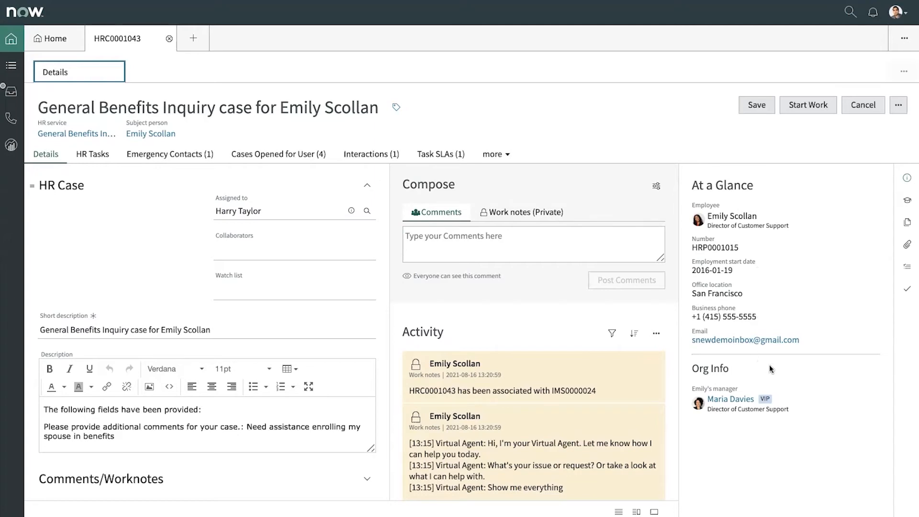
pyautogui.moveTo(779, 368)
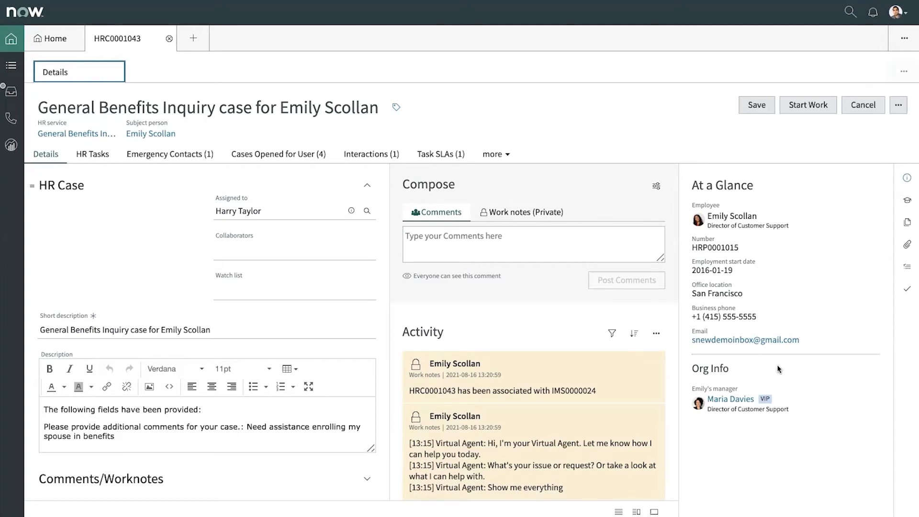
pyautogui.moveTo(845, 246)
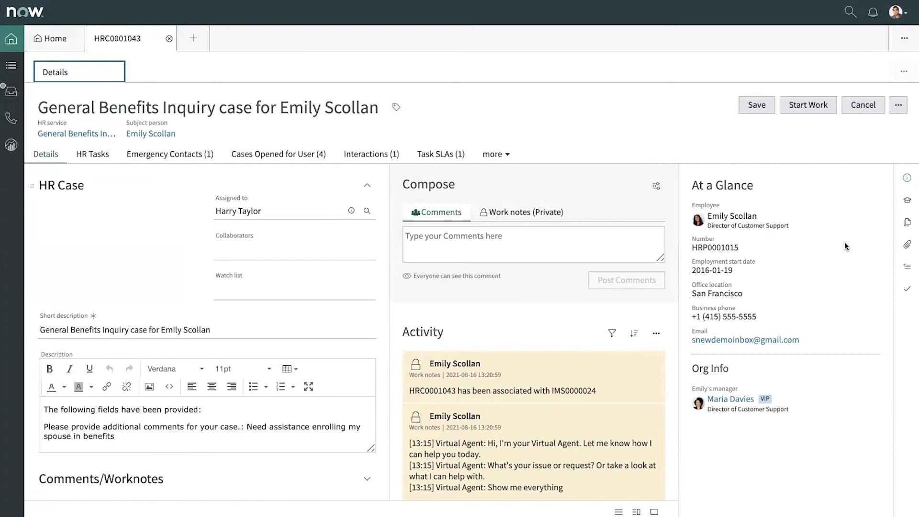
pyautogui.moveTo(907, 201)
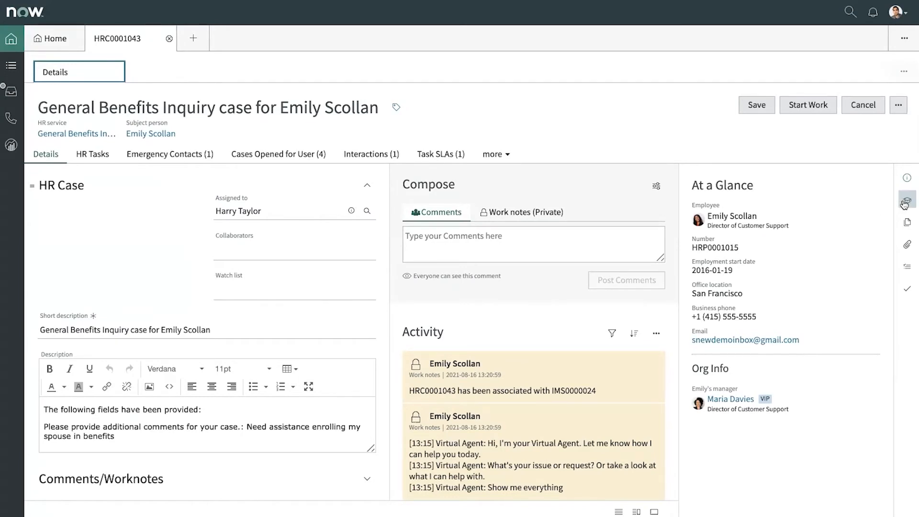
pyautogui.moveTo(906, 199)
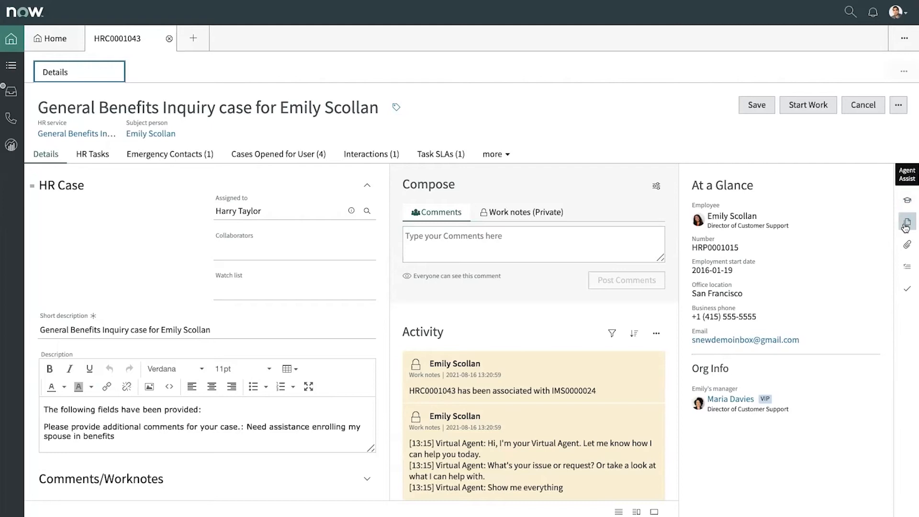
# Show the employee's documents, then the Response Templates panel listing 'Benefits - Adding Spouse'.
pyautogui.click(906, 222)
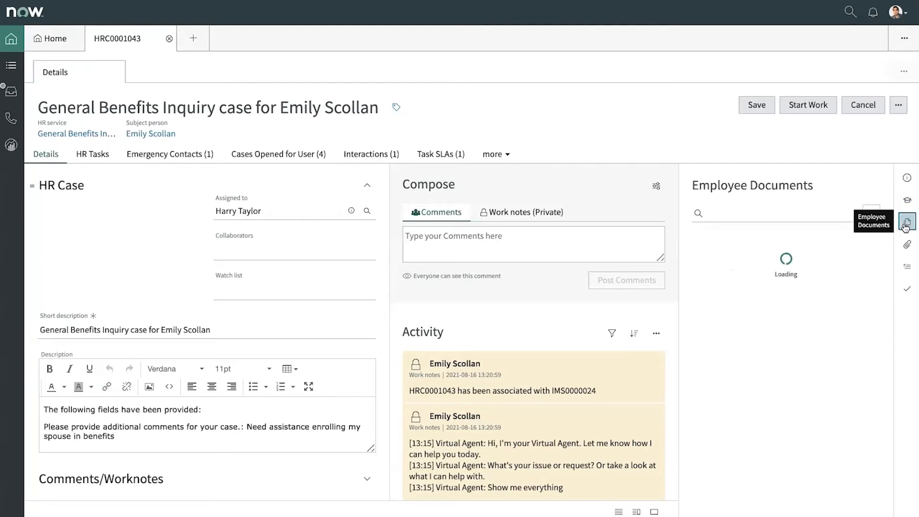
pyautogui.click(907, 265)
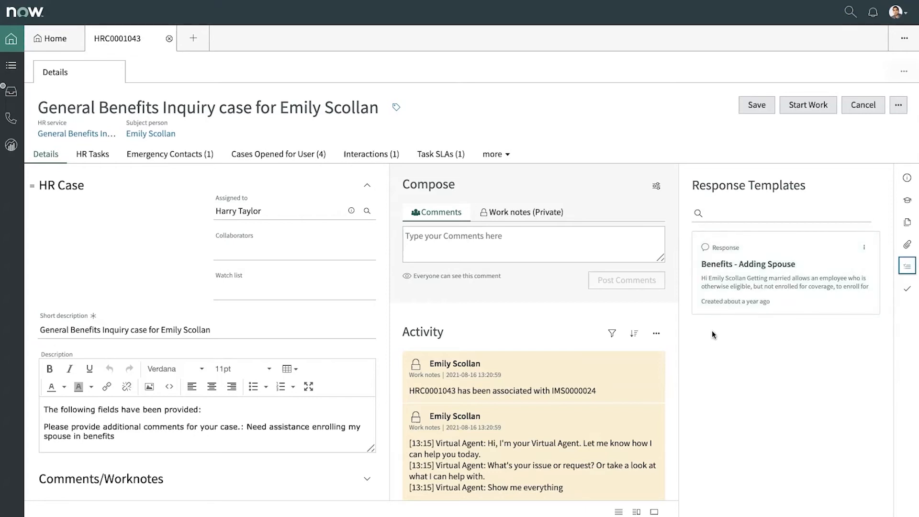
pyautogui.moveTo(722, 336)
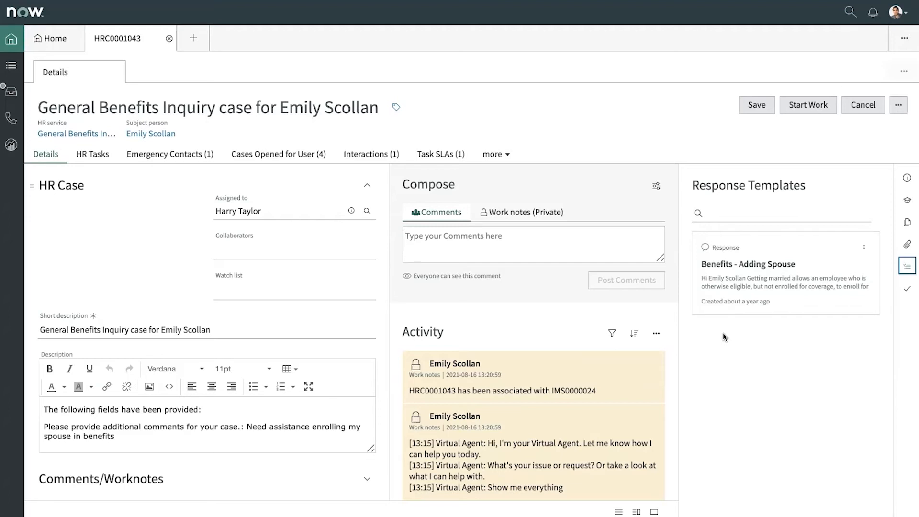
pyautogui.moveTo(273, 229)
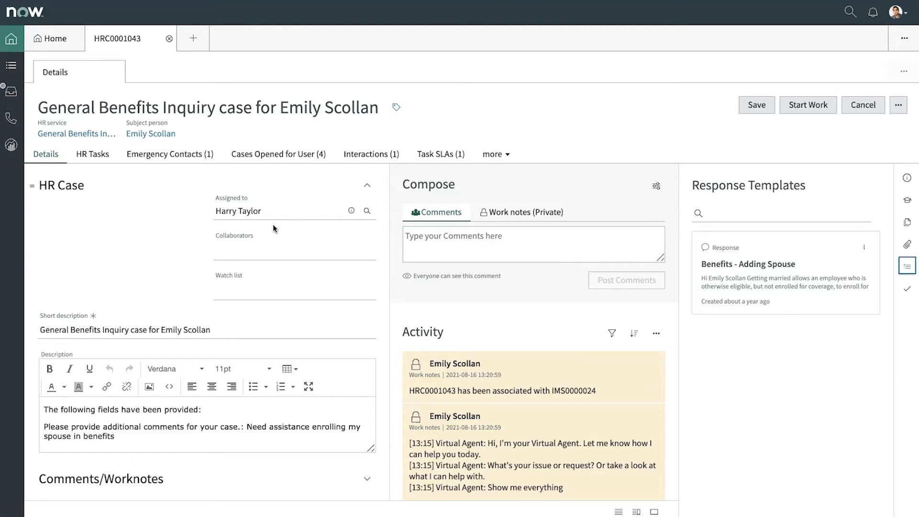
# Browse emergency contacts and HR tasks, then view Task SLAs showing the 4-hour HR Case SLA.
pyautogui.click(169, 154)
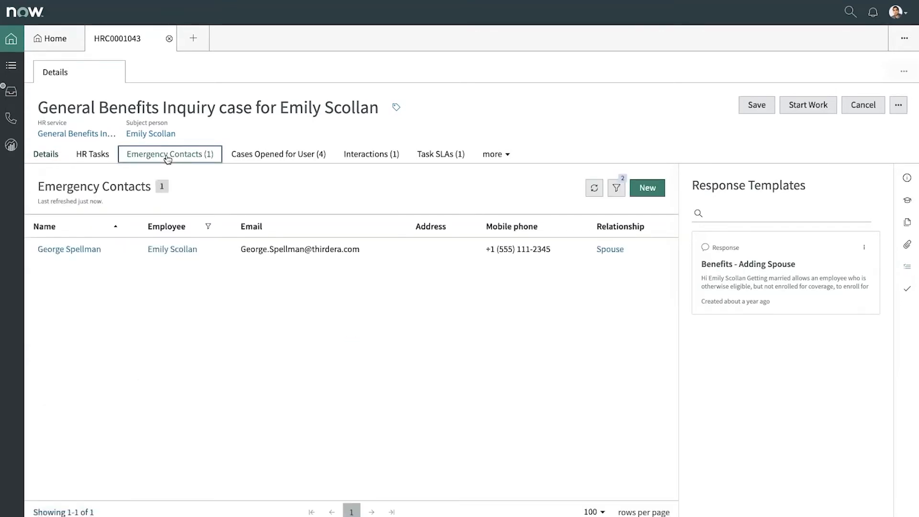
pyautogui.click(92, 154)
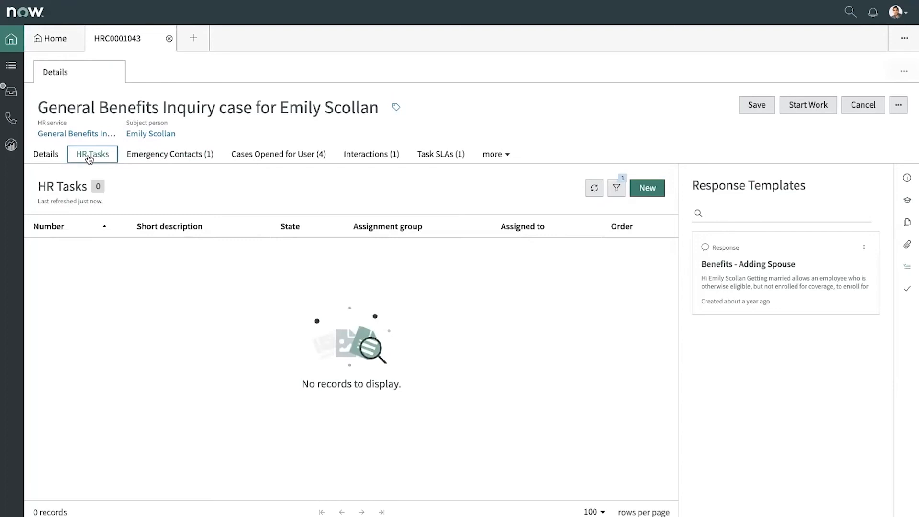
pyautogui.click(169, 154)
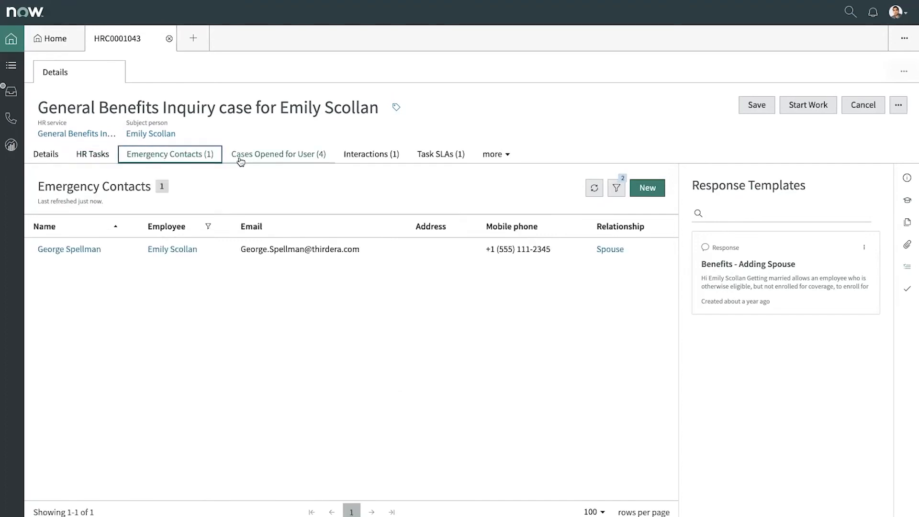
pyautogui.moveTo(440, 154)
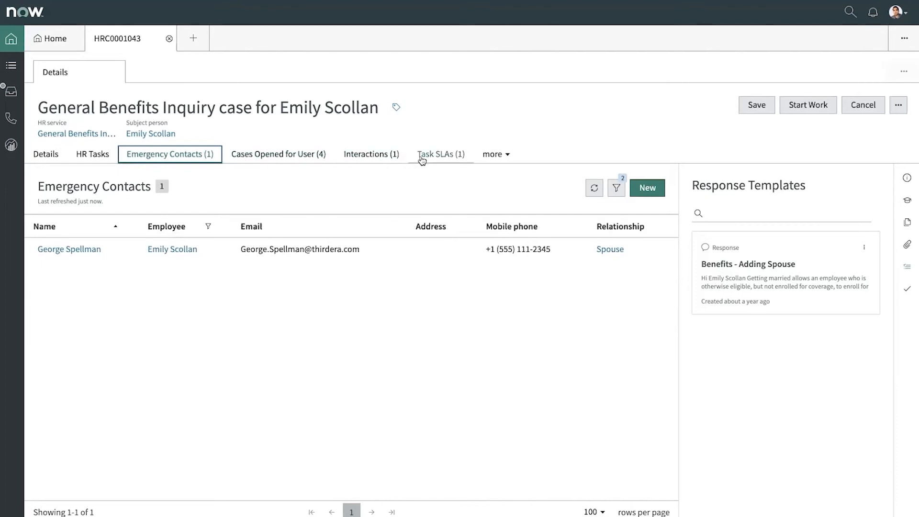
pyautogui.click(440, 153)
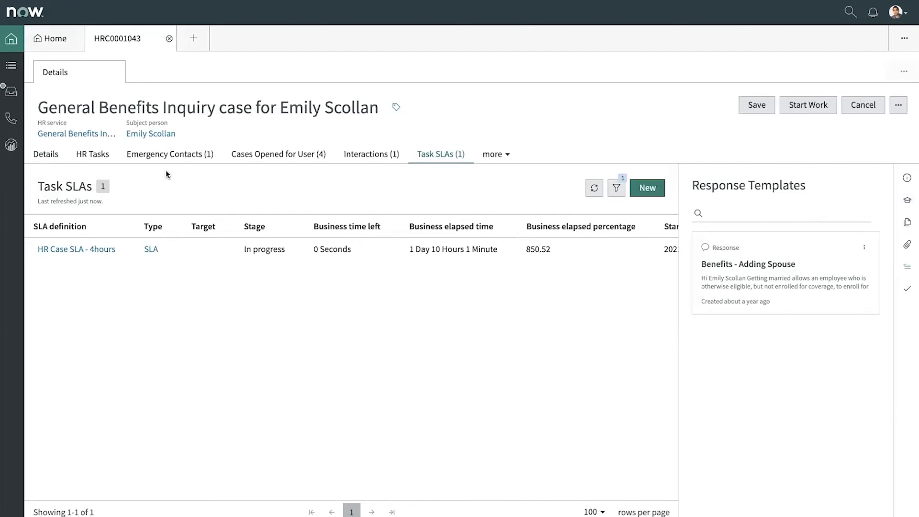
pyautogui.moveTo(173, 173)
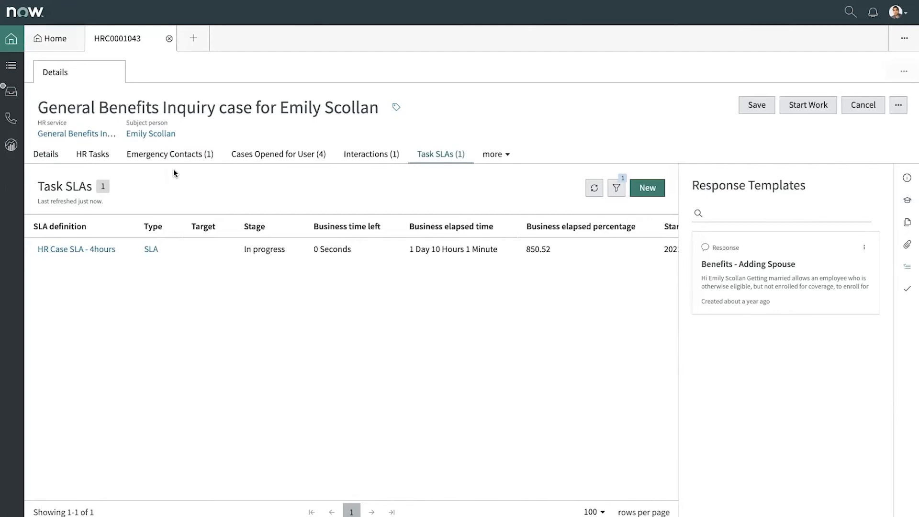
pyautogui.moveTo(234, 171)
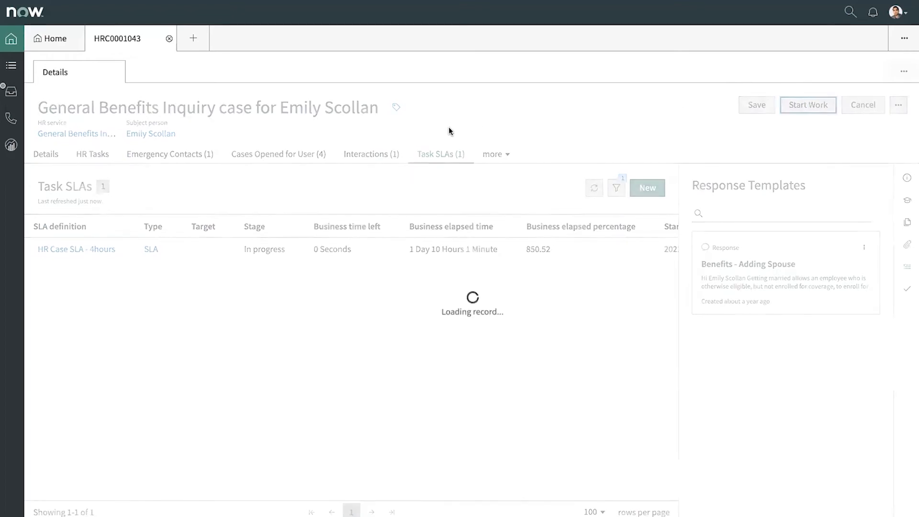
# Start work on the case, setting it to Work in Progress, and return to Details.
pyautogui.click(807, 105)
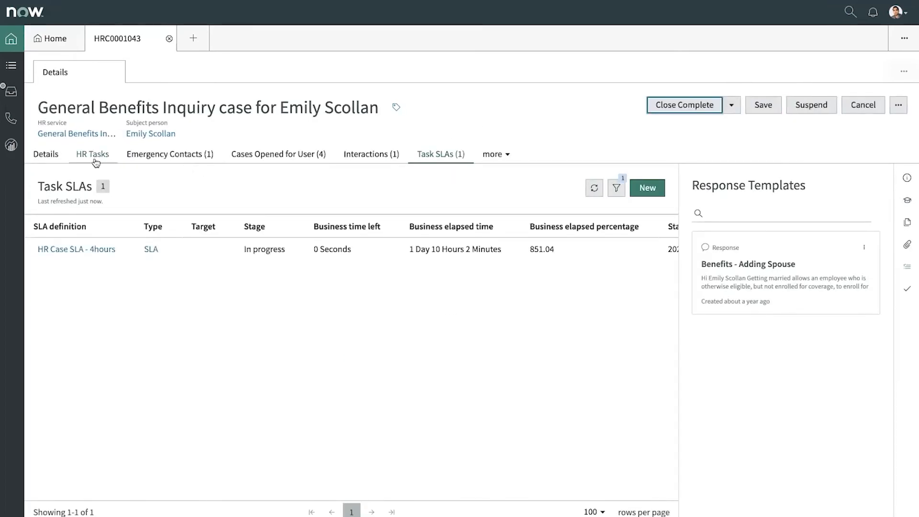
pyautogui.click(45, 154)
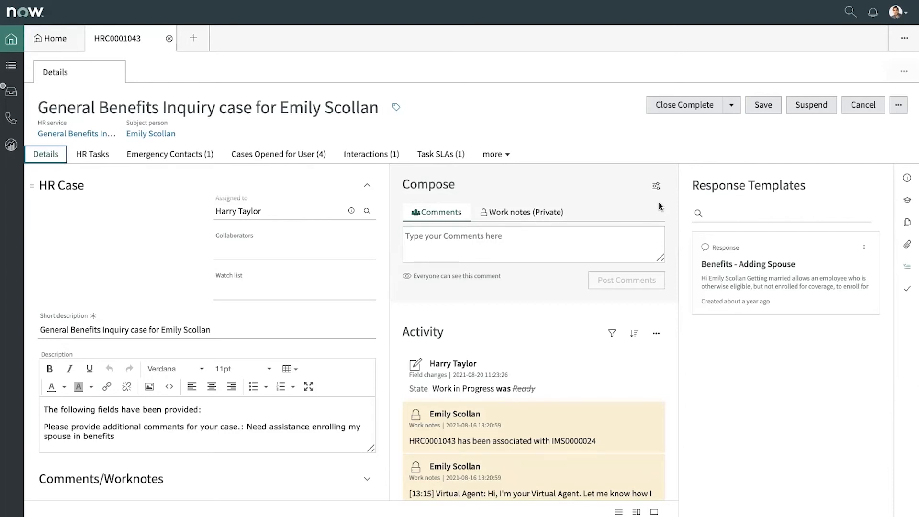
pyautogui.click(493, 154)
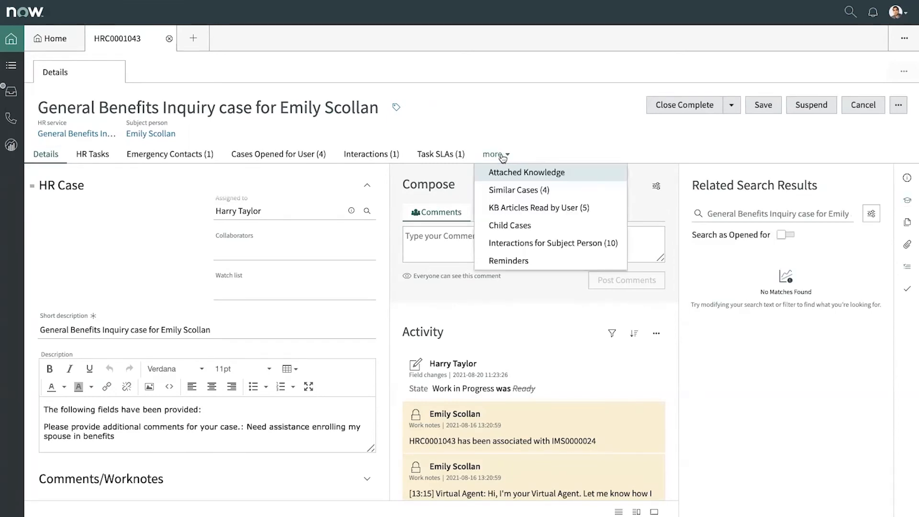
pyautogui.moveTo(536, 207)
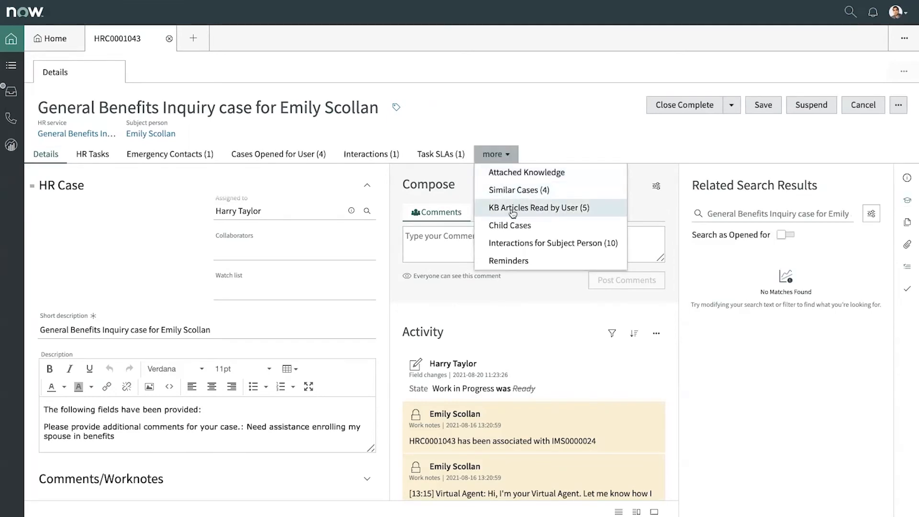
pyautogui.click(538, 207)
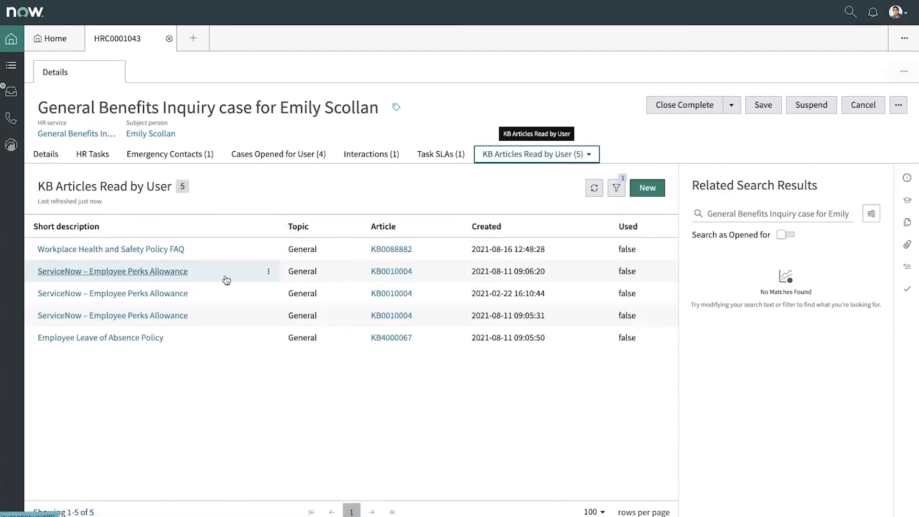
pyautogui.moveTo(86, 259)
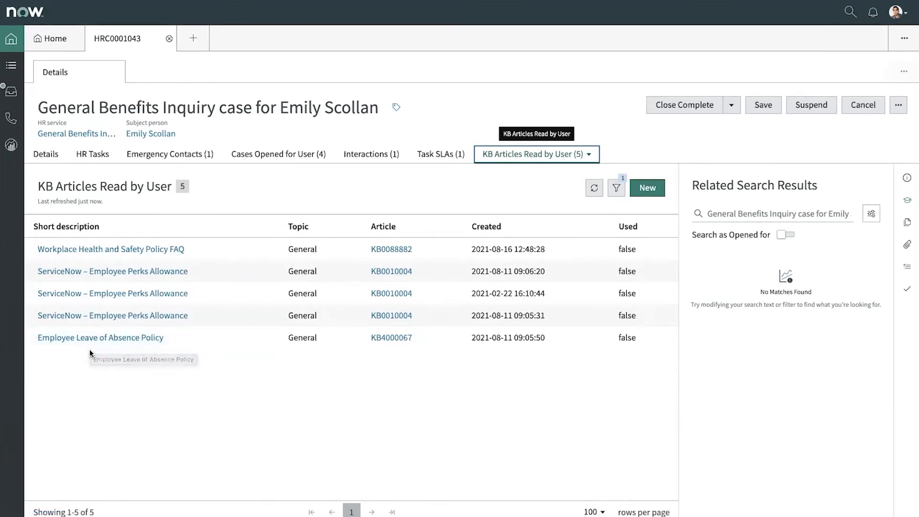
pyautogui.moveTo(104, 372)
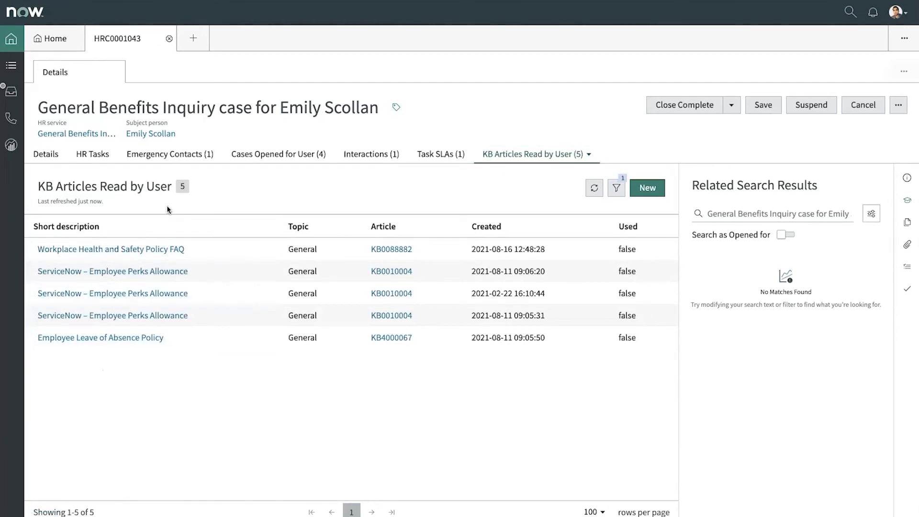
pyautogui.click(906, 266)
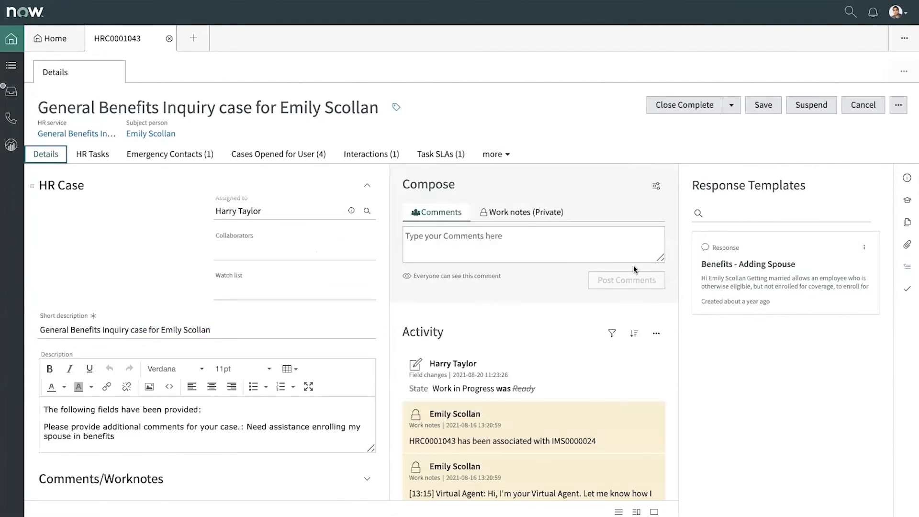
# Post the copied 'Benefits - Adding Spouse' template text as a comment, then Close Complete.
pyautogui.click(746, 263)
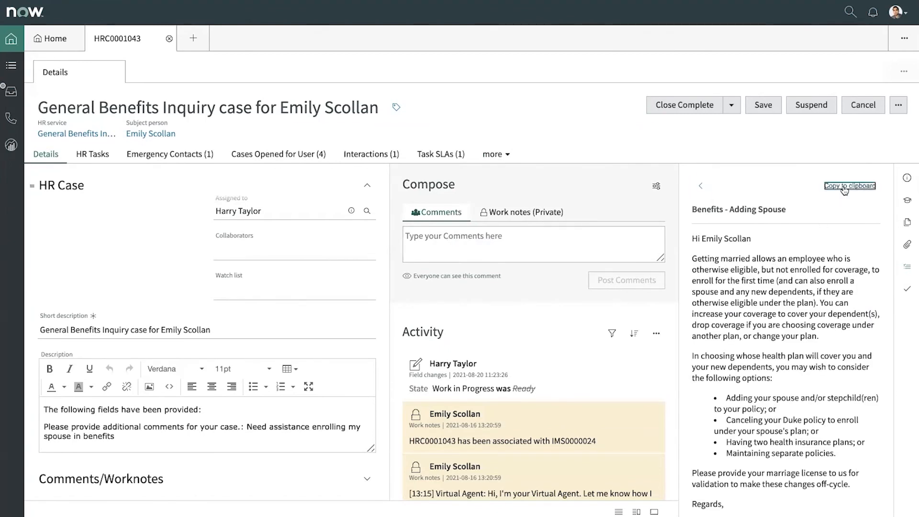
pyautogui.click(848, 186)
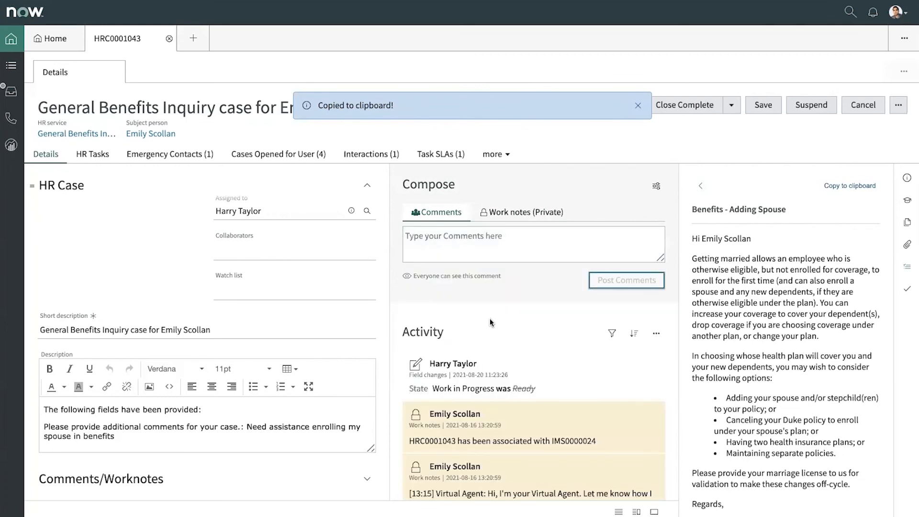
pyautogui.click(626, 280)
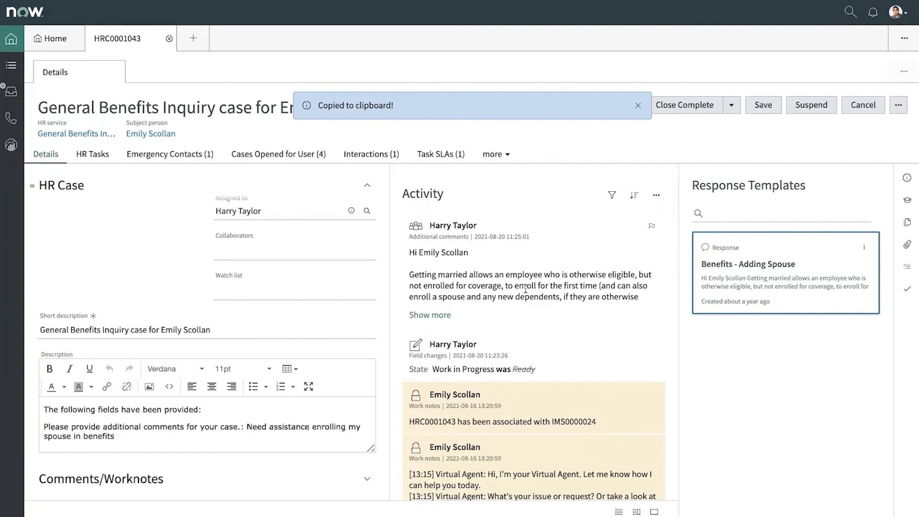
pyautogui.moveTo(536, 264)
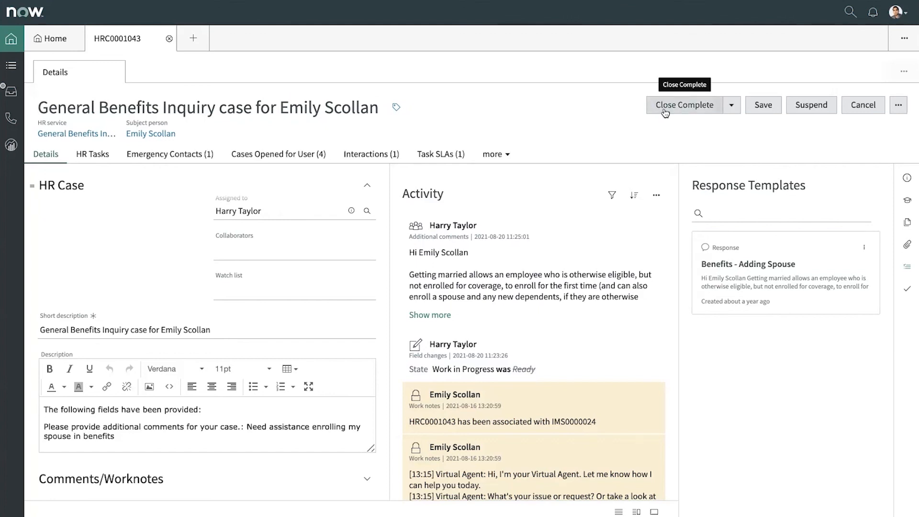
pyautogui.click(684, 105)
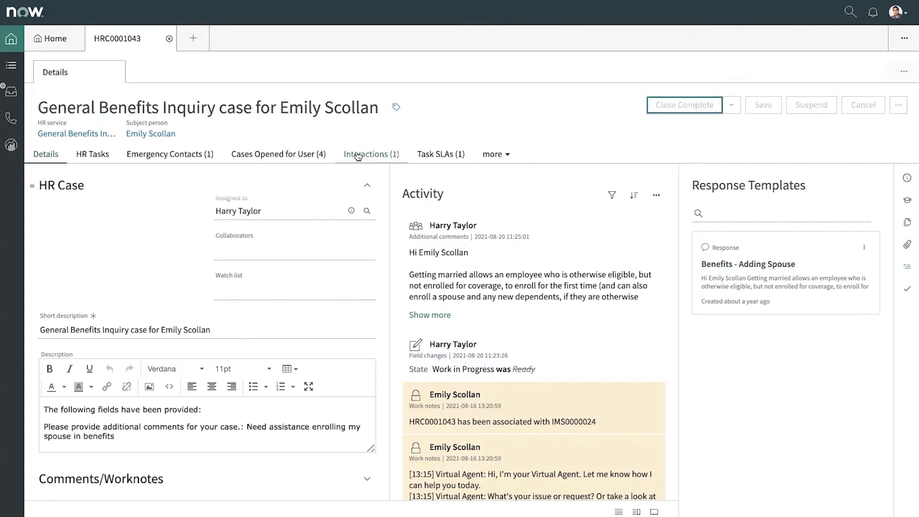